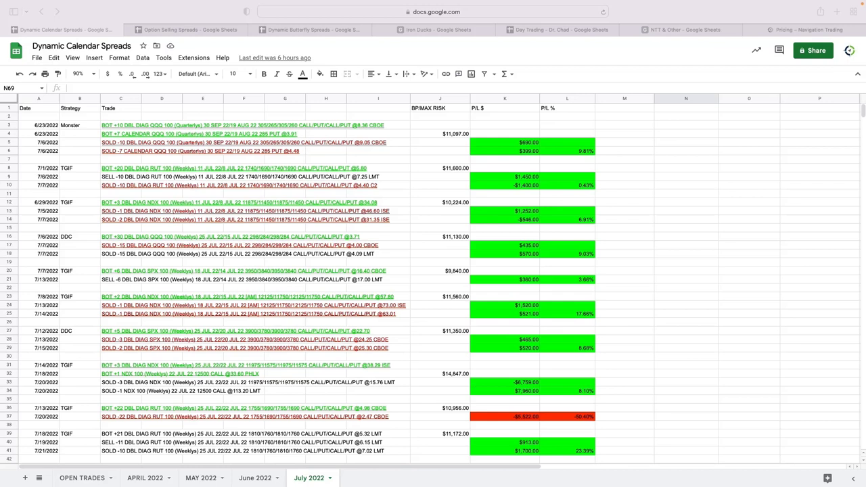
{"action": "mouse_move", "coordinate": [852, 190]}
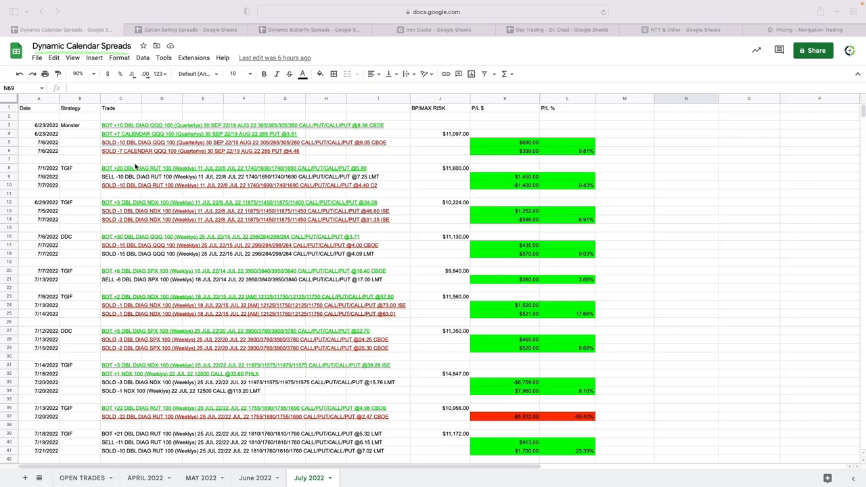
Show the Option Selling Spreads July 2022 totals: $1,635.25 P/L over 5 winning trades
{"action": "scroll", "scroll_direction": "down", "scroll_amount": 3}
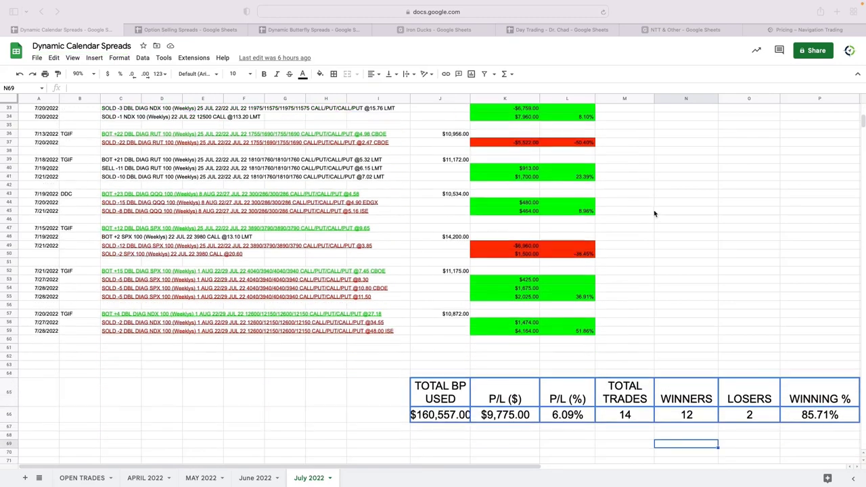
{"action": "scroll", "scroll_direction": "down", "scroll_amount": 3}
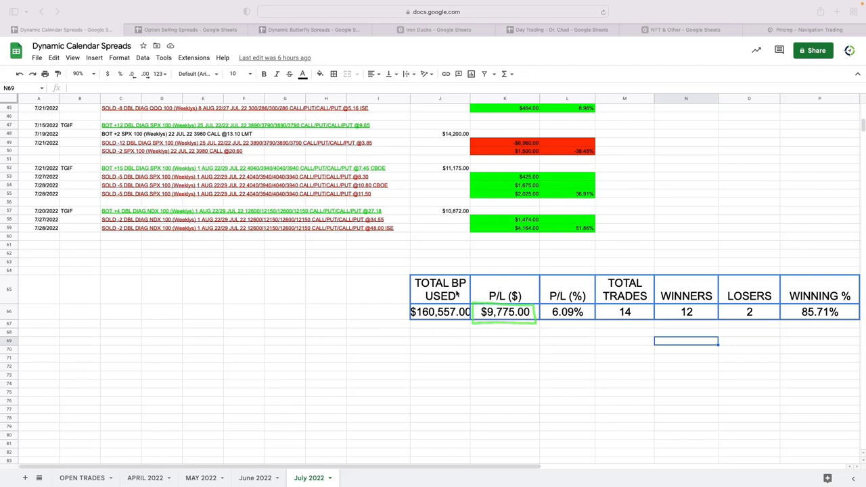
{"action": "left_click", "coordinate": [440, 311]}
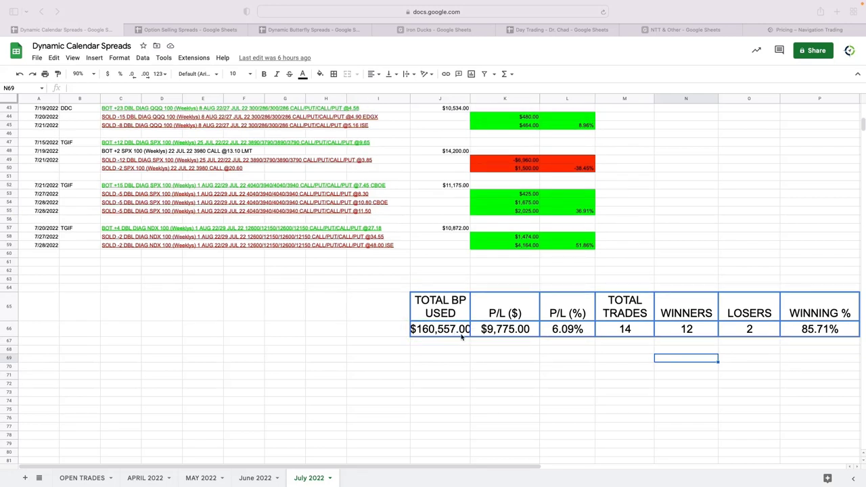
{"action": "mouse_move", "coordinate": [461, 343]}
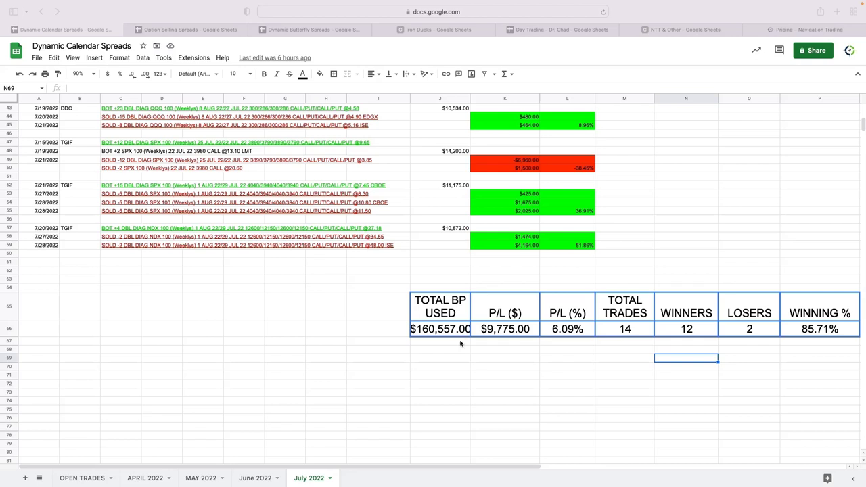
{"action": "mouse_move", "coordinate": [503, 350]}
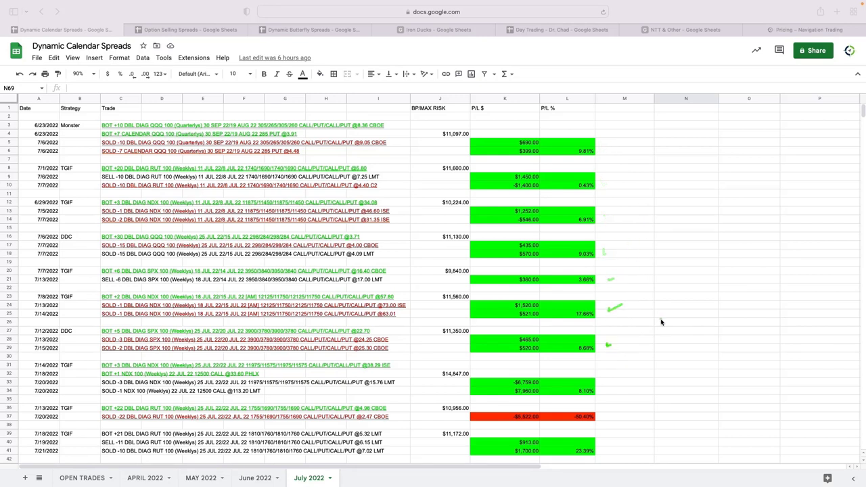
{"action": "scroll", "scroll_direction": "down", "scroll_amount": 3}
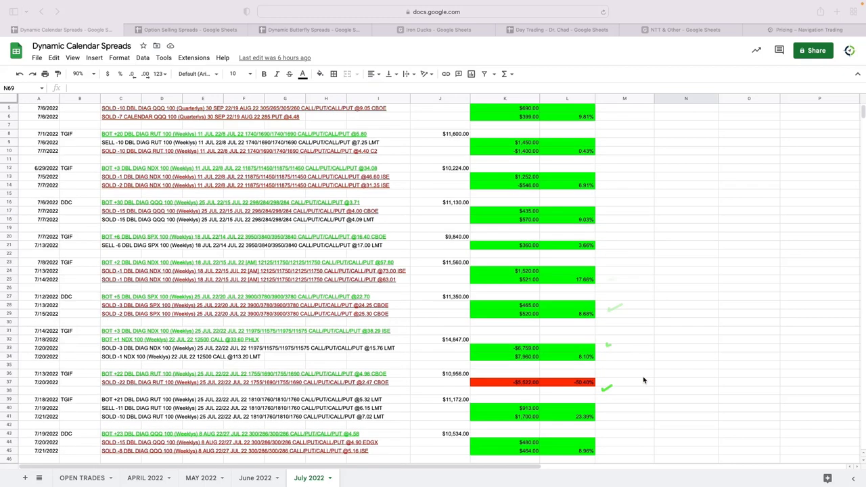
{"action": "scroll", "scroll_direction": "down", "scroll_amount": 3}
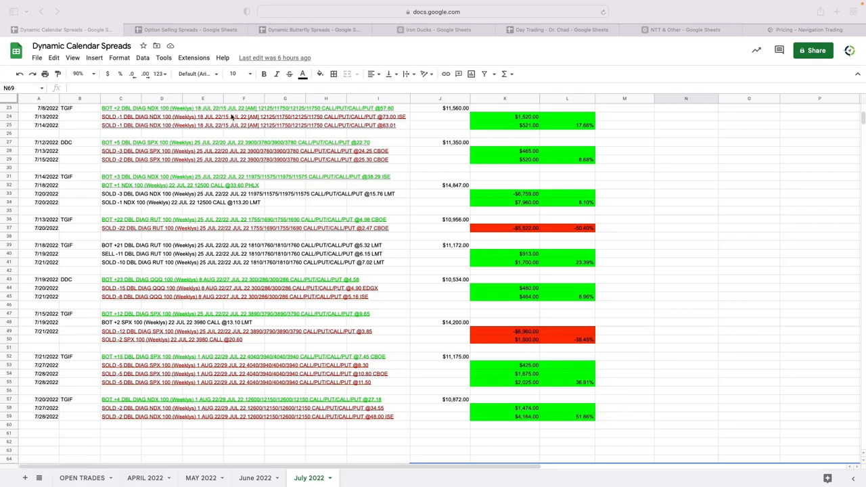
{"action": "left_click", "coordinate": [190, 29]}
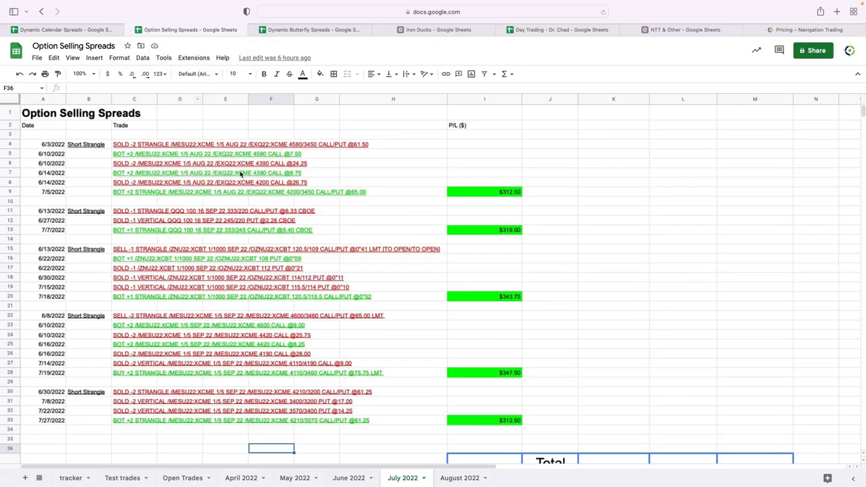
{"action": "mouse_move", "coordinate": [90, 237]}
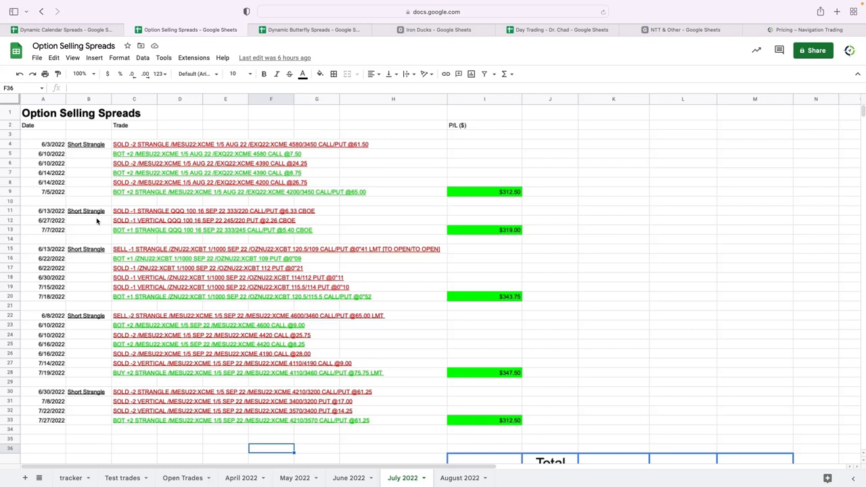
{"action": "mouse_move", "coordinate": [97, 386]}
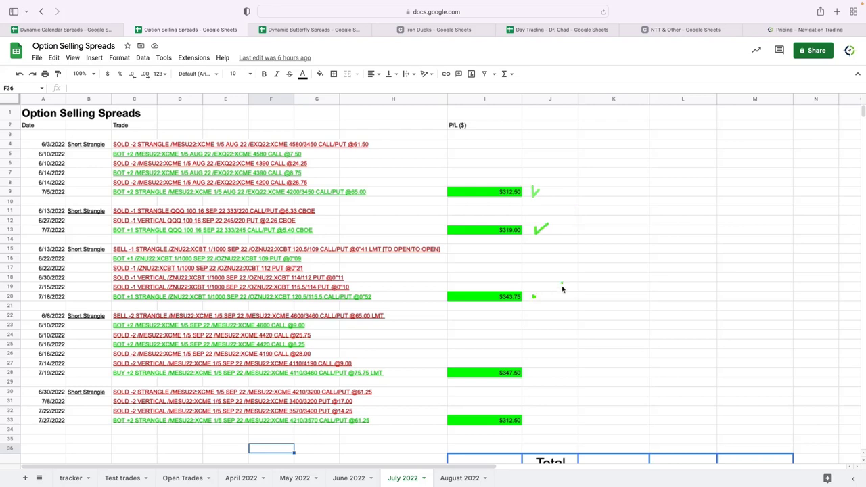
{"action": "scroll", "scroll_direction": "down", "scroll_amount": 3}
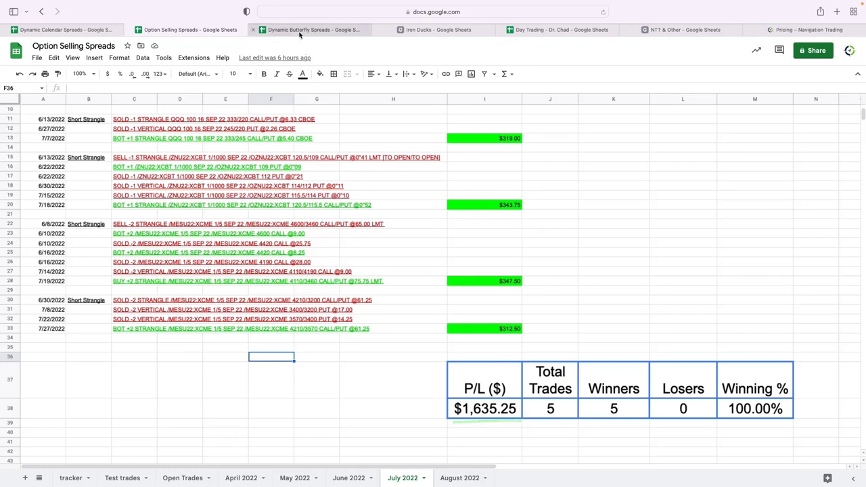
Show the Dynamic Butterfly Spreads totals at row 54: -$625 P/L, 12 trades, 58.33% winners
{"action": "left_click", "coordinate": [309, 29]}
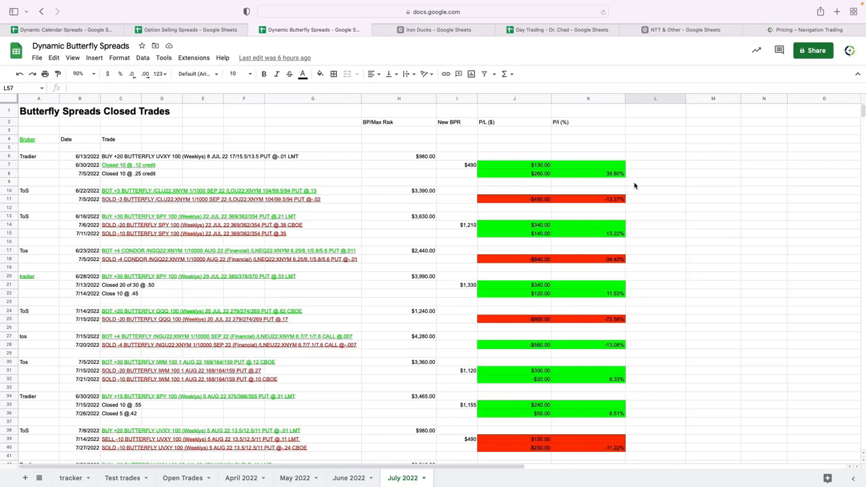
{"action": "scroll", "scroll_direction": "down", "scroll_amount": 3}
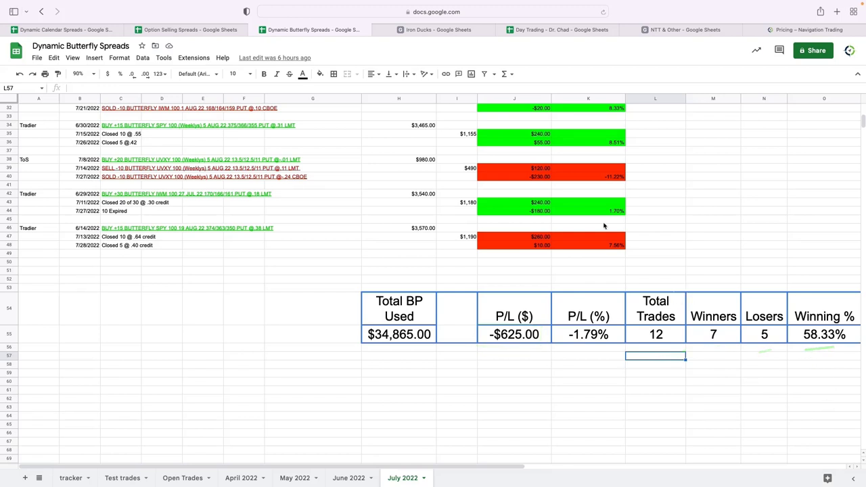
Show the Iron Ducks July 2022 log totaling $837 P/L across 4 winning trades
{"action": "left_click", "coordinate": [434, 29]}
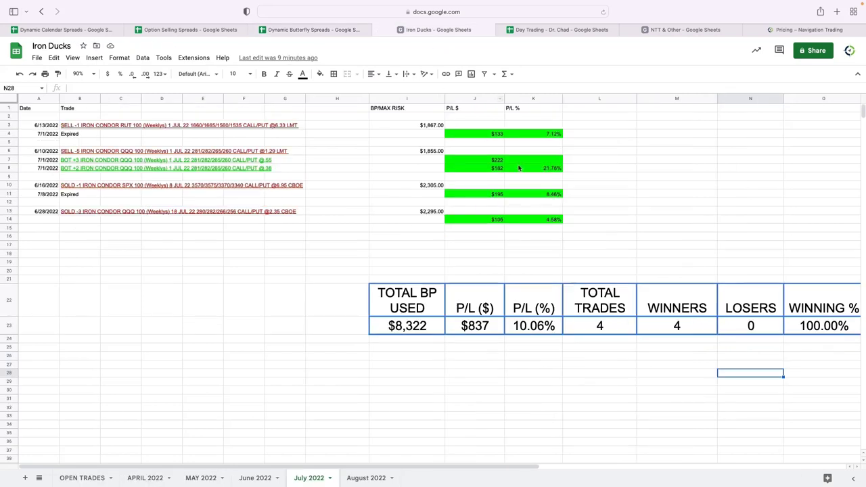
{"action": "mouse_move", "coordinate": [590, 155]}
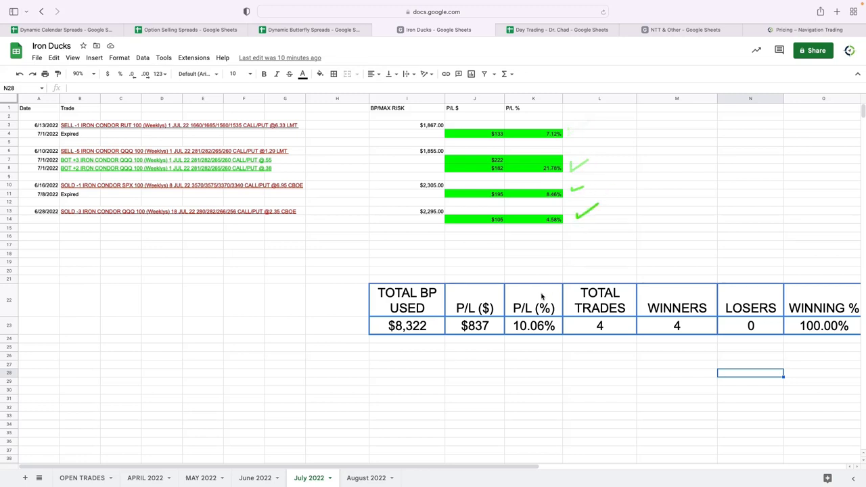
{"action": "mouse_move", "coordinate": [653, 333]}
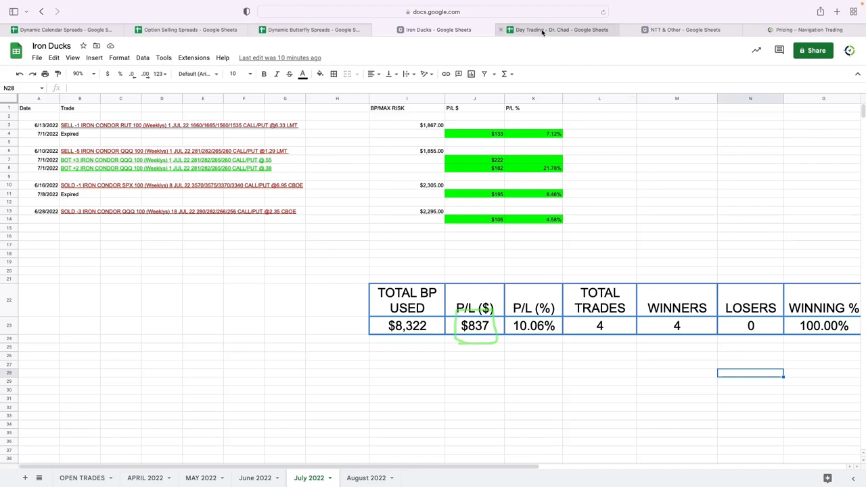
Show the Day Trading – Dr. Chad July results: 47 trades, 51% winners, -$93 P/L
{"action": "left_click", "coordinate": [560, 29]}
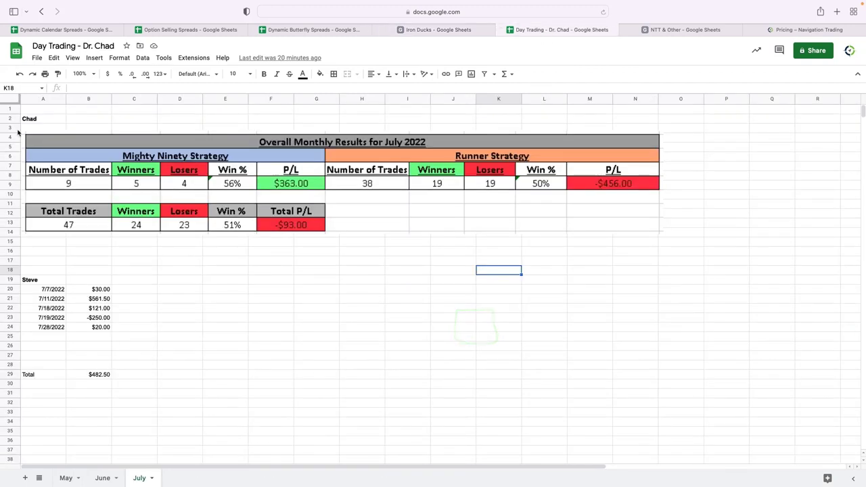
{"action": "mouse_move", "coordinate": [39, 130]}
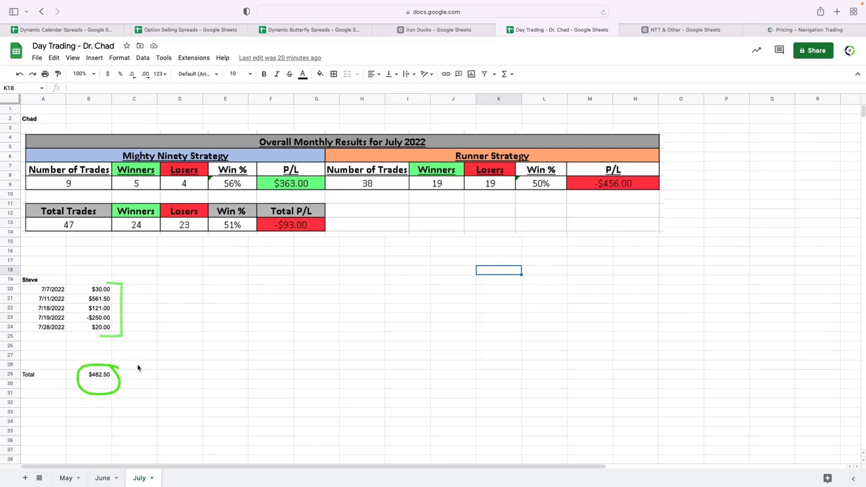
{"action": "mouse_move", "coordinate": [138, 347]}
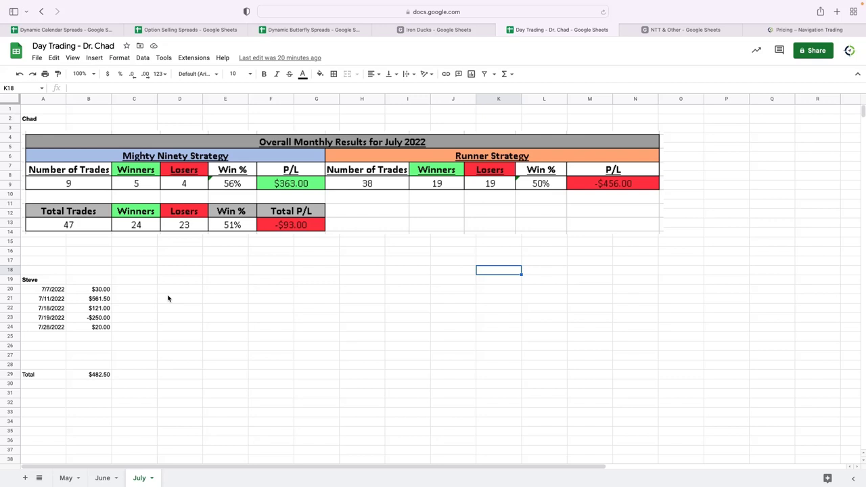
{"action": "mouse_move", "coordinate": [121, 296]}
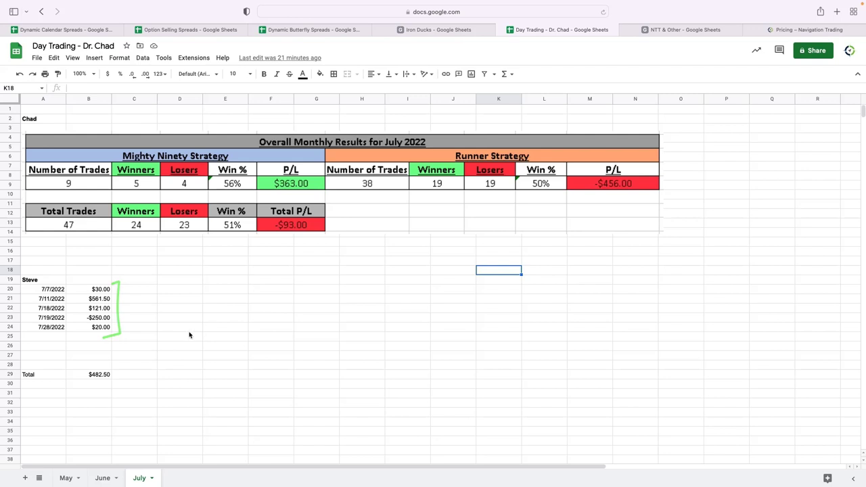
Show the NTT July statistics: 53 trades, 56.60% profitable, $9,227.46 total P/L
{"action": "left_click", "coordinate": [680, 30]}
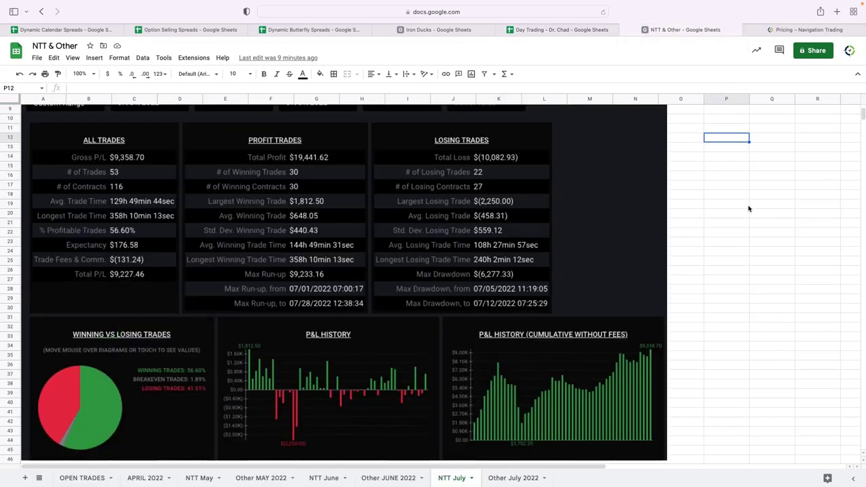
{"action": "mouse_move", "coordinate": [326, 162]}
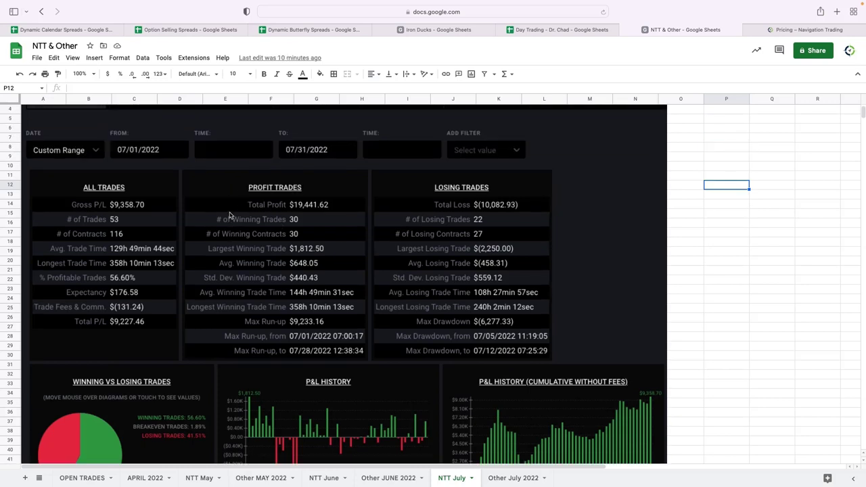
{"action": "mouse_move", "coordinate": [129, 306]}
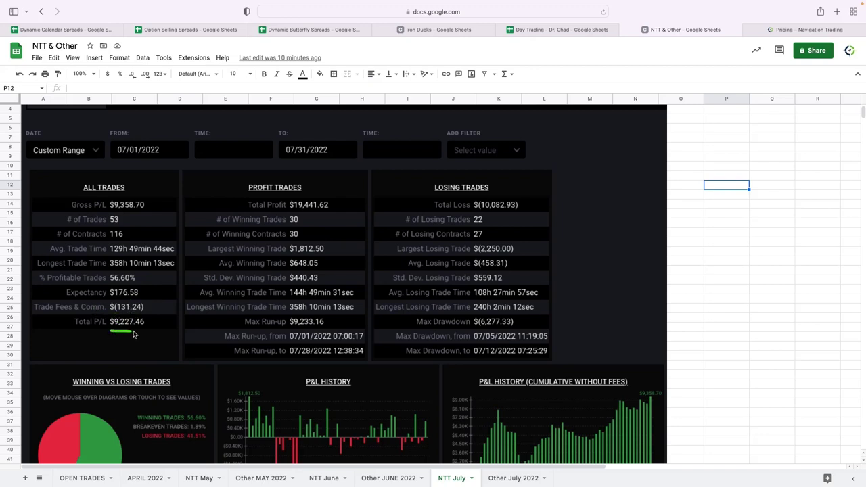
{"action": "left_click", "coordinate": [127, 321]}
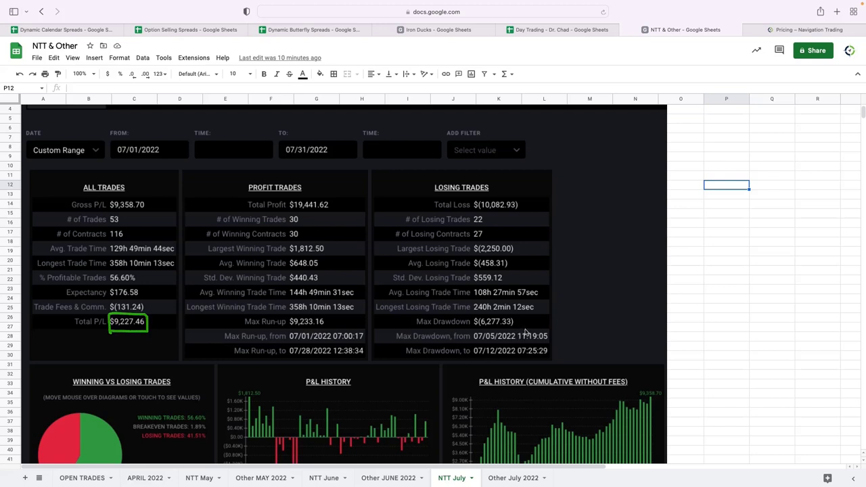
{"action": "scroll", "scroll_direction": "down", "scroll_amount": 3}
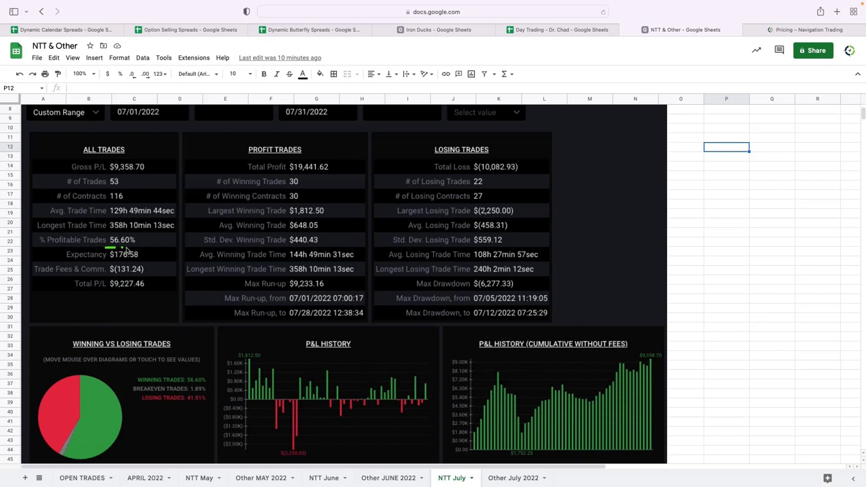
{"action": "left_click", "coordinate": [121, 239]}
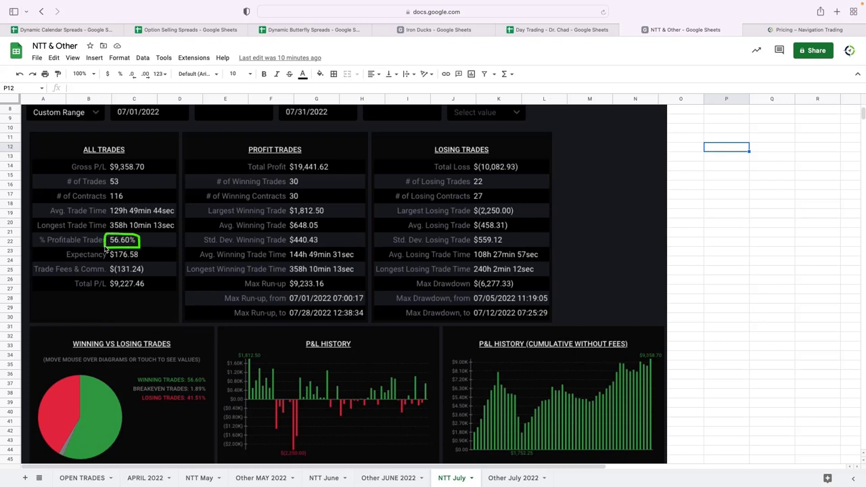
{"action": "mouse_move", "coordinate": [296, 237]}
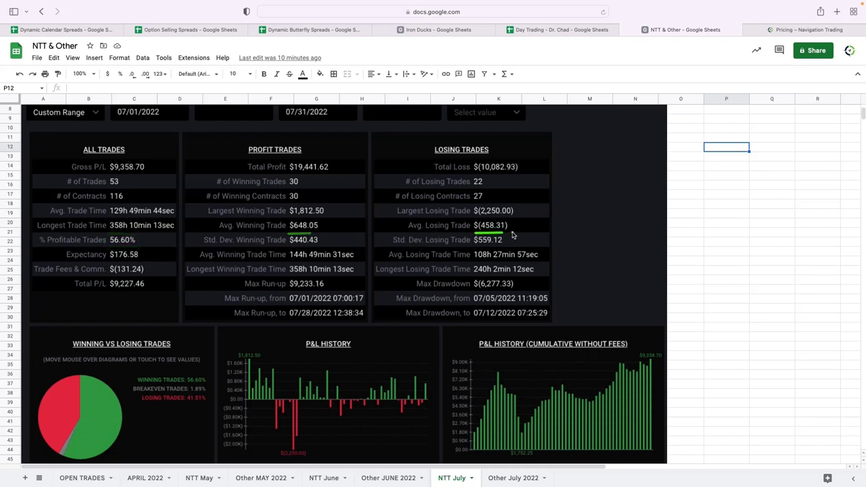
{"action": "mouse_move", "coordinate": [146, 200]}
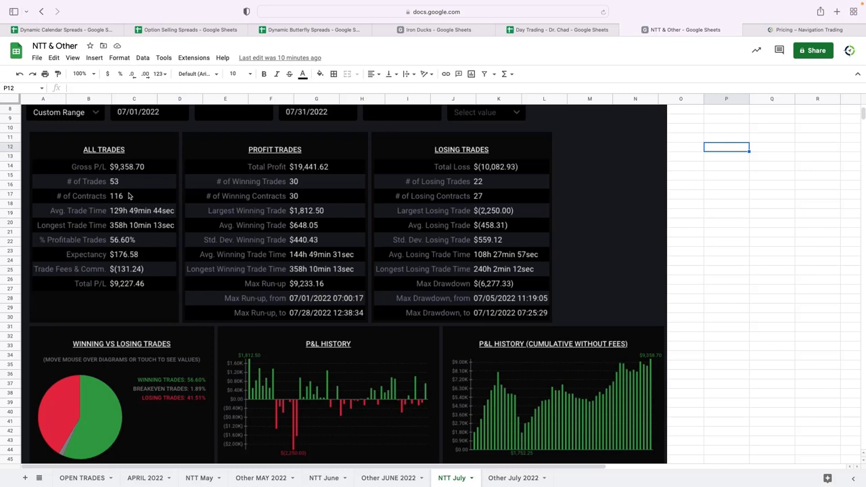
{"action": "mouse_move", "coordinate": [219, 227]}
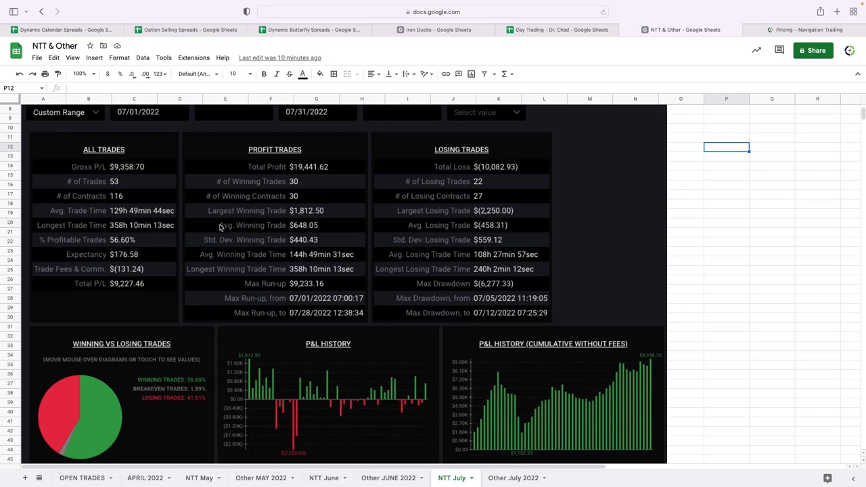
{"action": "mouse_move", "coordinate": [233, 233]}
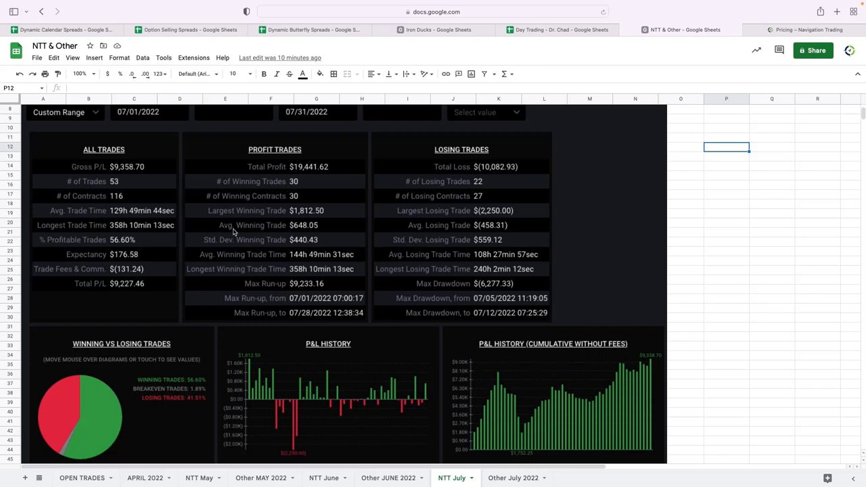
{"action": "mouse_move", "coordinate": [462, 293]}
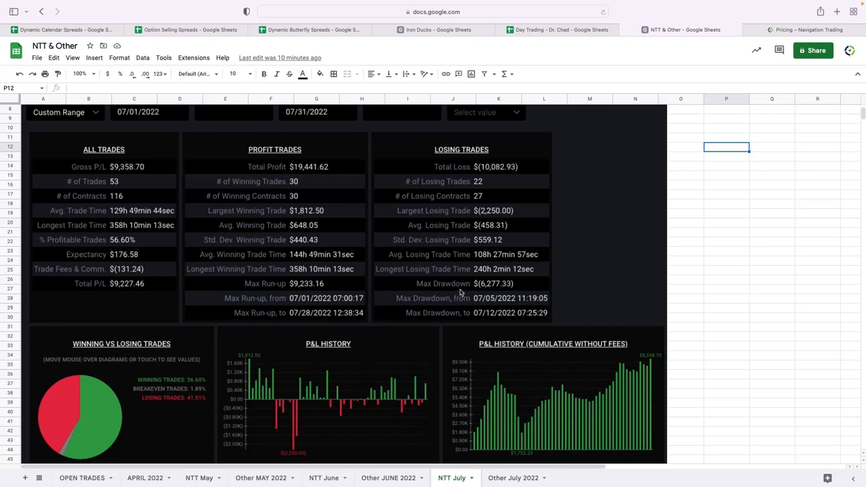
{"action": "mouse_move", "coordinate": [495, 328]}
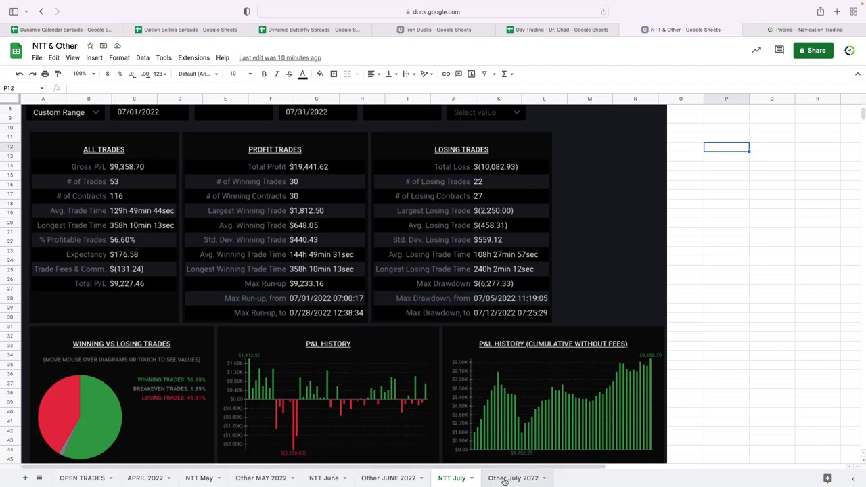
Open the Other July 2022 sheet showing an empty trade log with $0 BP used
{"action": "left_click", "coordinate": [512, 478]}
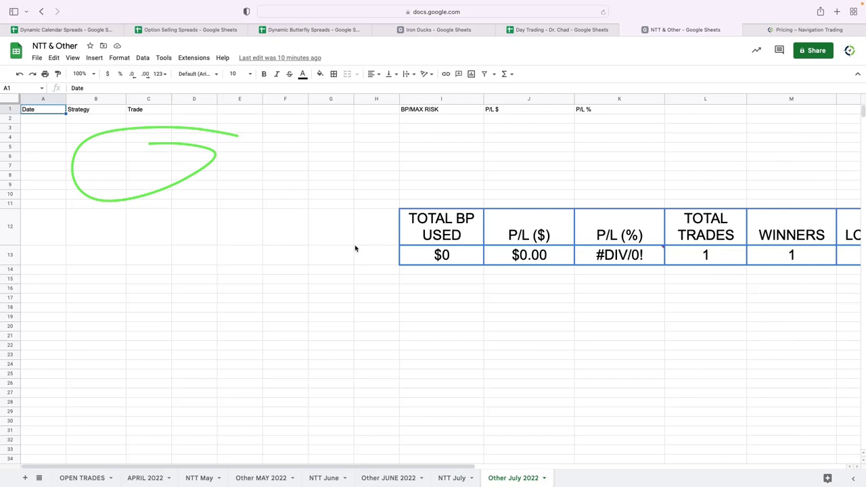
{"action": "mouse_move", "coordinate": [345, 247]}
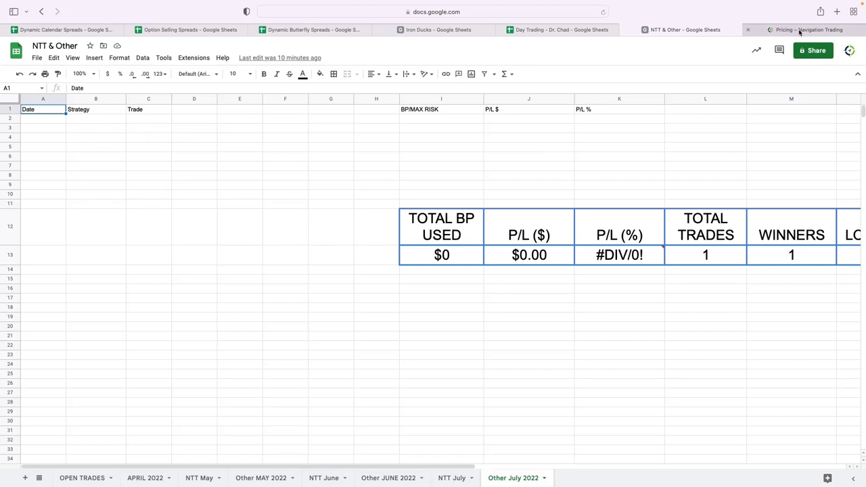
View the NavigationTrading pricing page comparing four plans, including Pro Membership at $179/mo
{"action": "left_click", "coordinate": [805, 29]}
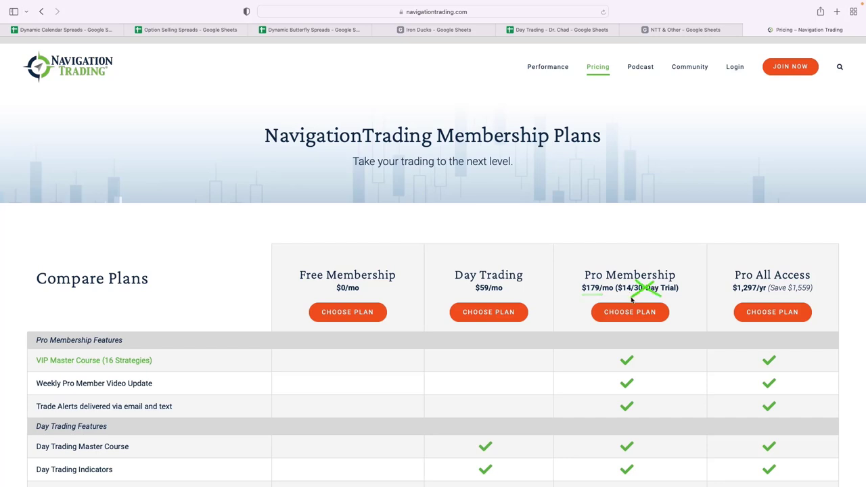
{"action": "mouse_move", "coordinate": [769, 298]}
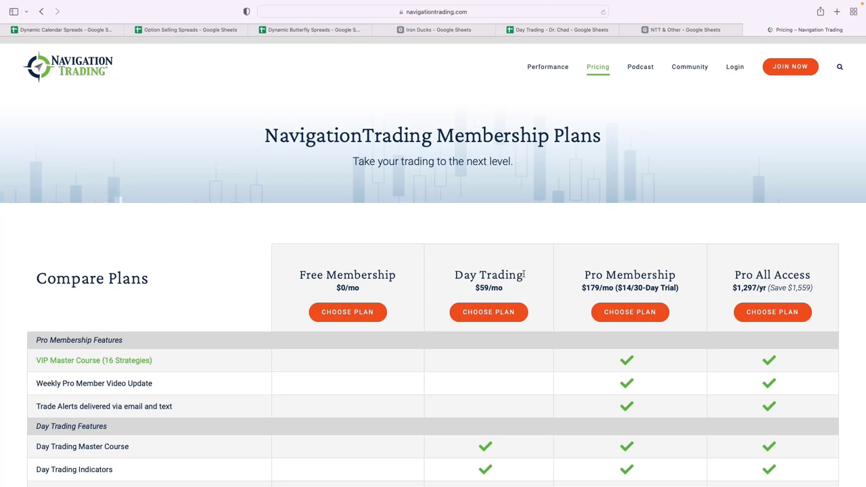
{"action": "mouse_move", "coordinate": [560, 274]}
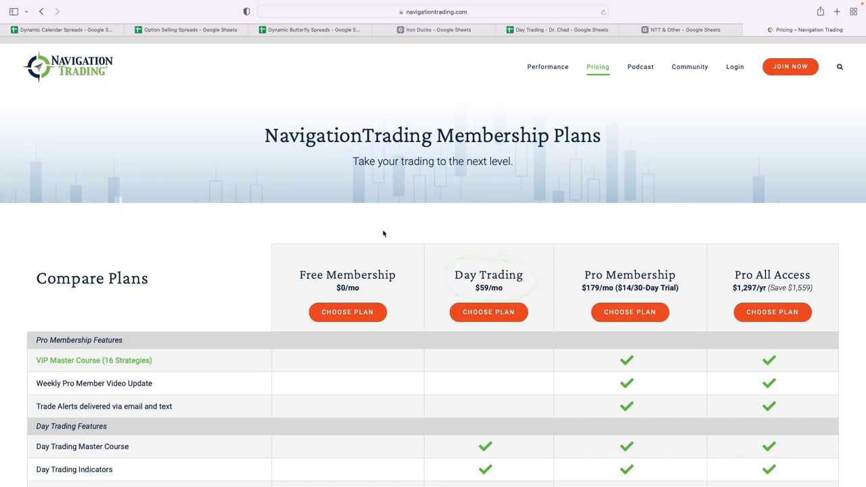
{"action": "mouse_move", "coordinate": [36, 40]}
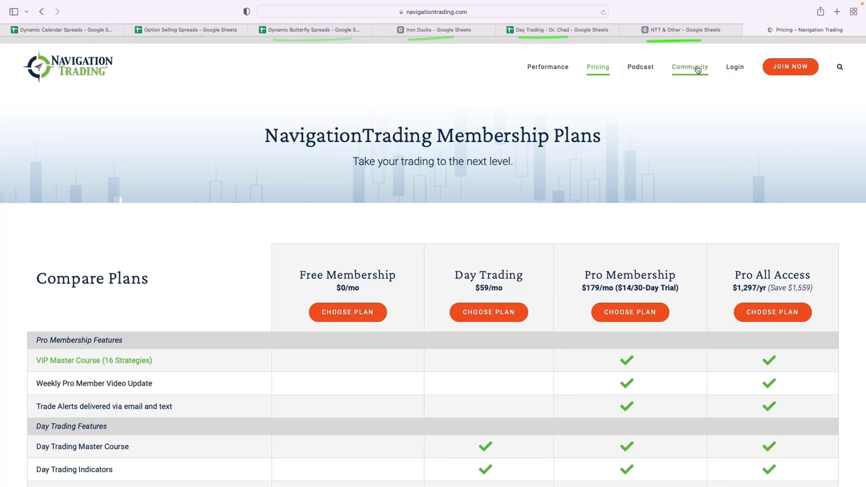
{"action": "mouse_move", "coordinate": [614, 190]}
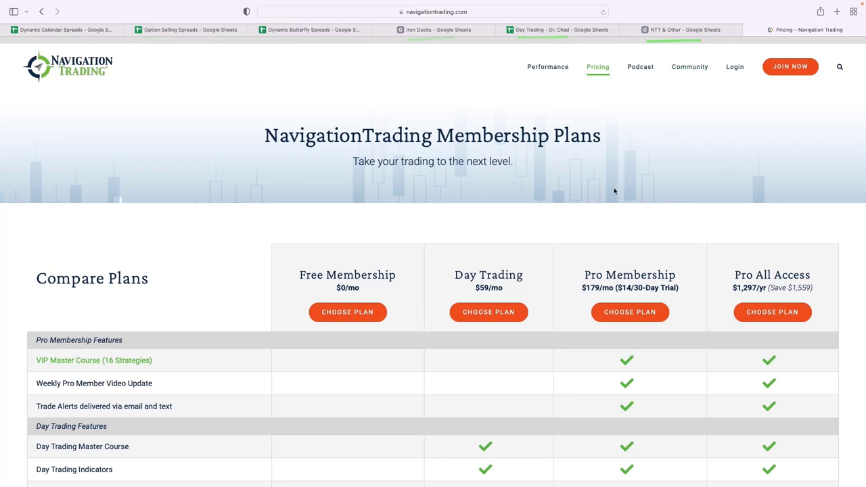